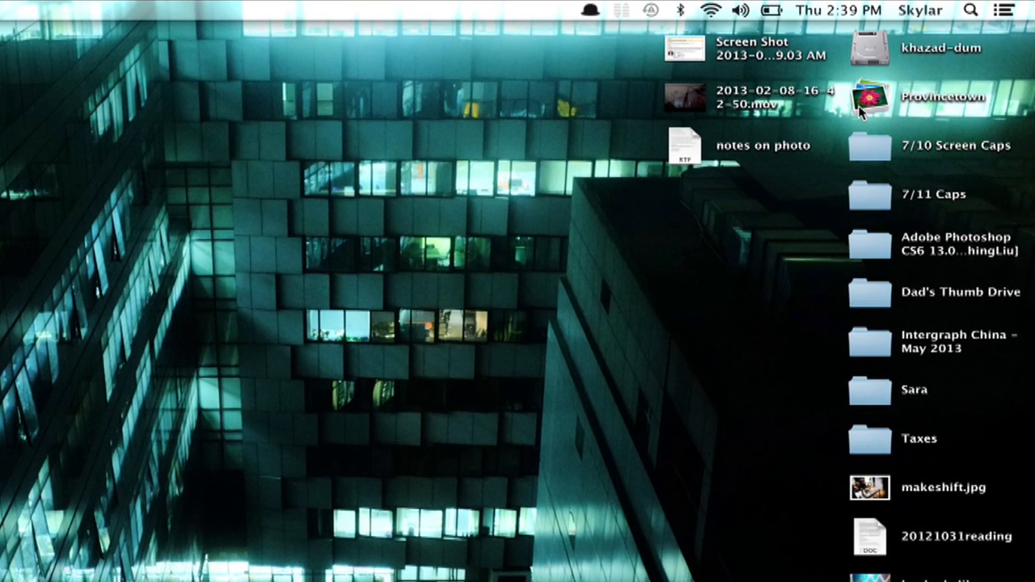
Step: Select the Provincetown Aperture library on the desktop for Get Info
{"action": "left_click", "coordinate": [870, 97]}
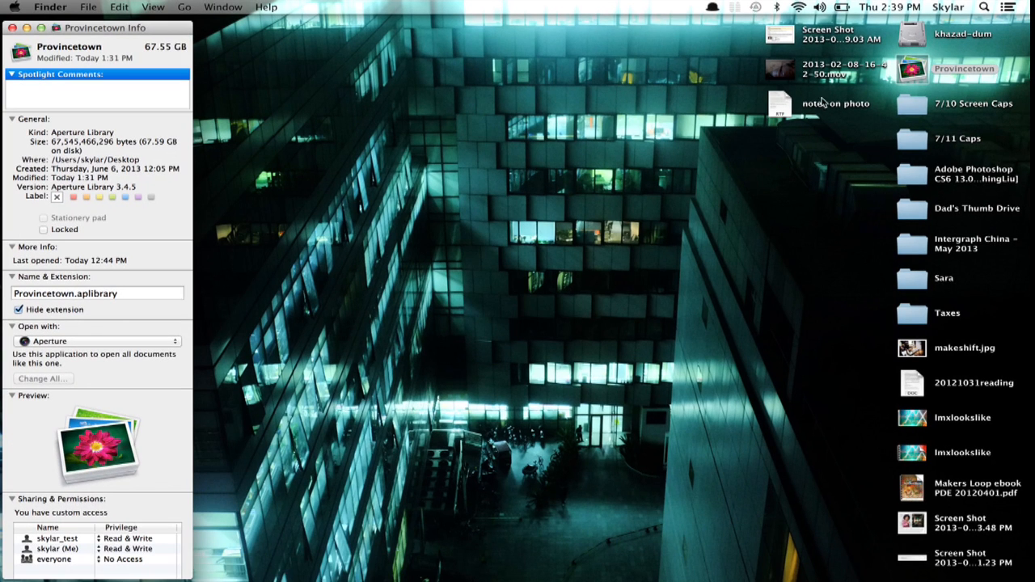
{"action": "right_click", "coordinate": [912, 68]}
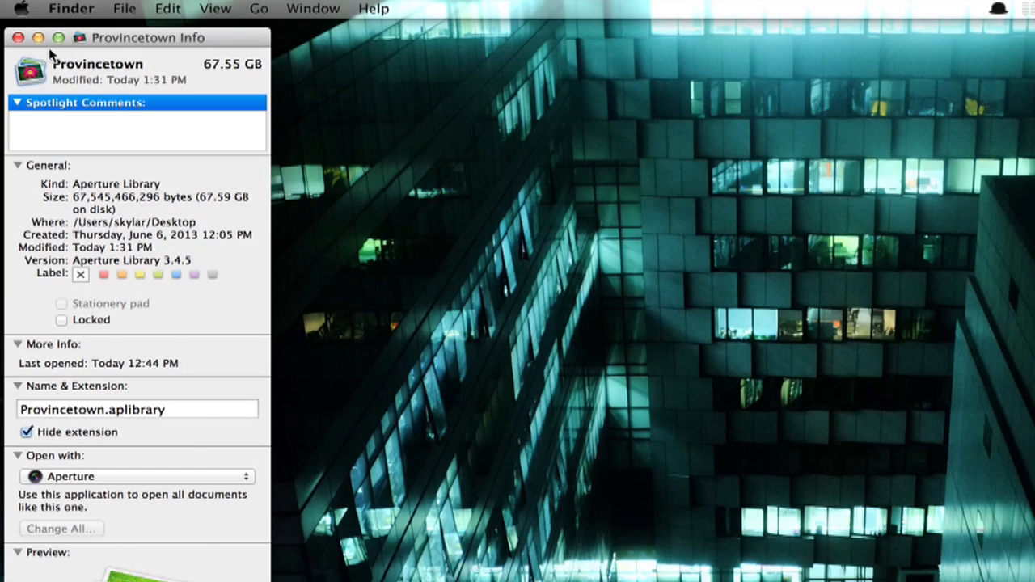
{"action": "mouse_move", "coordinate": [198, 23]}
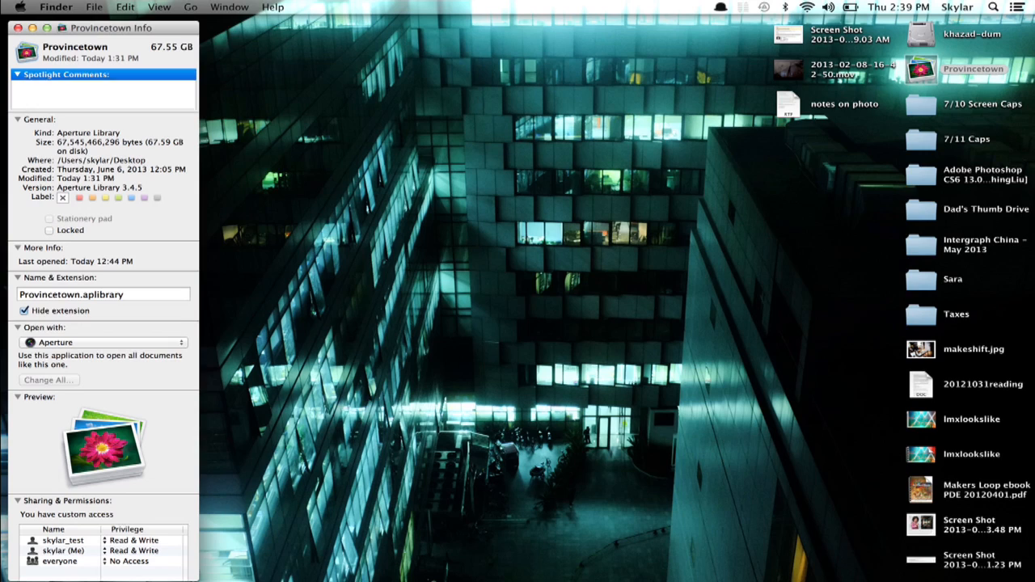
{"action": "left_click", "coordinate": [190, 6]}
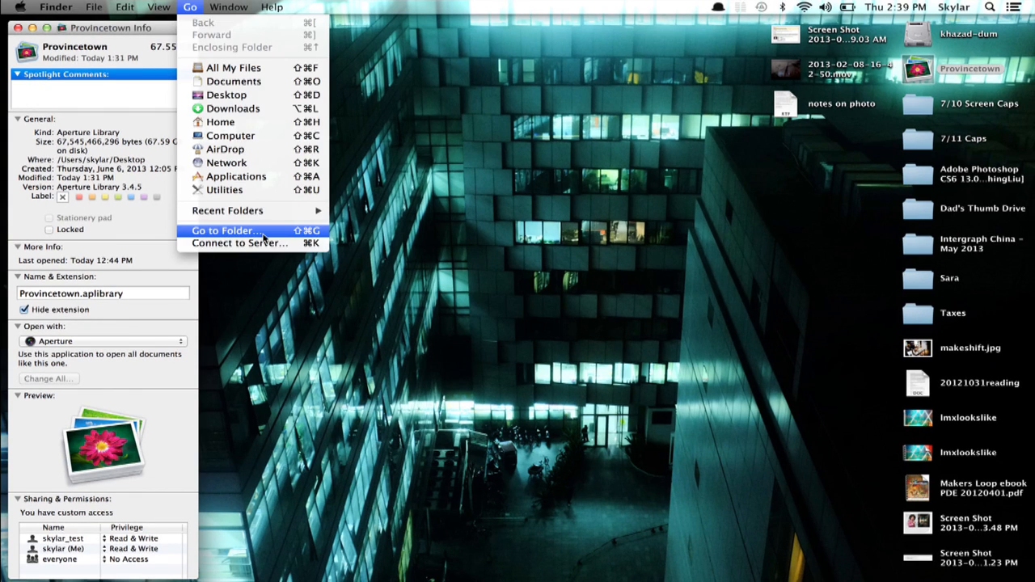
Step: Fill the Go to Folder prompt with the CoreTypes.bundle Contents/Resources/ path
{"action": "left_click", "coordinate": [226, 230]}
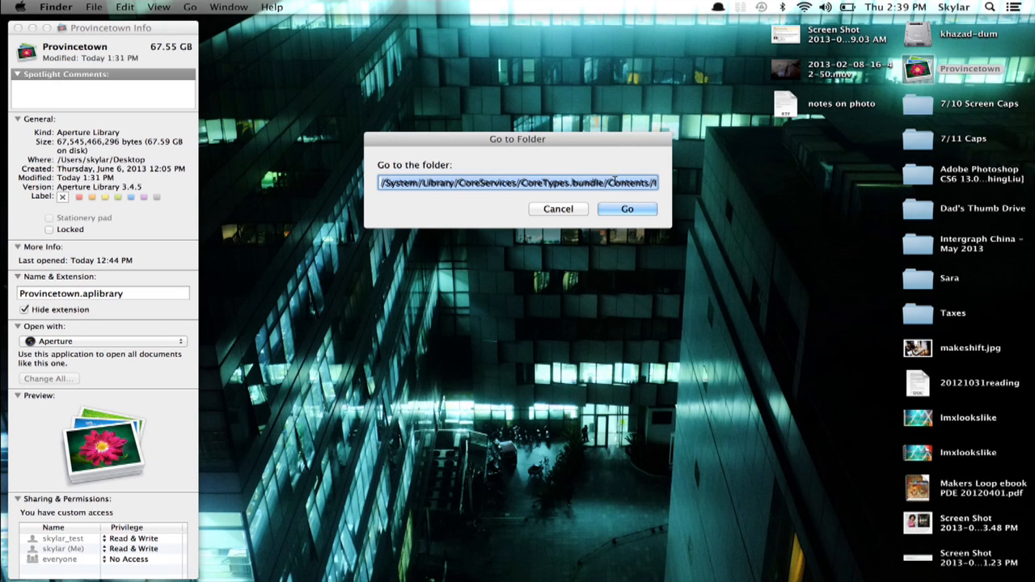
{"action": "type", "text": "/Resources/"}
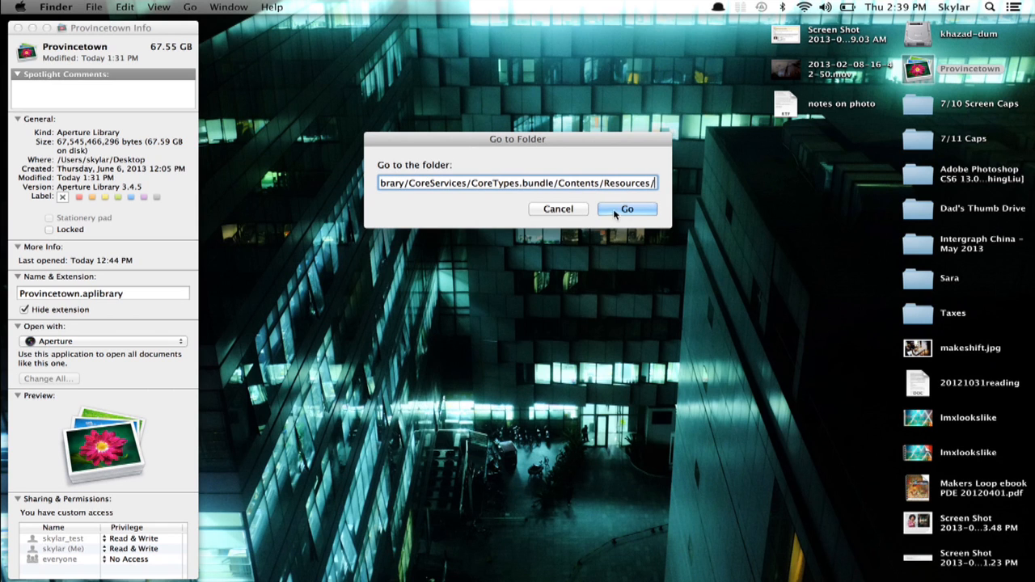
Step: Go to the Resources folder and scroll down to the Sidebar .icns files
{"action": "left_click", "coordinate": [627, 209]}
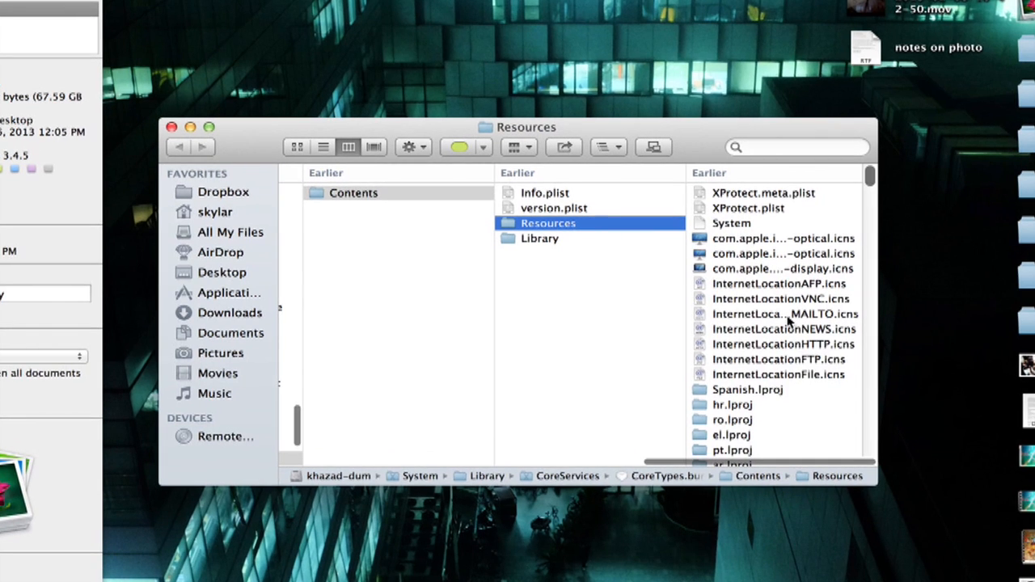
{"action": "scroll", "scroll_direction": "down", "scroll_amount": 3}
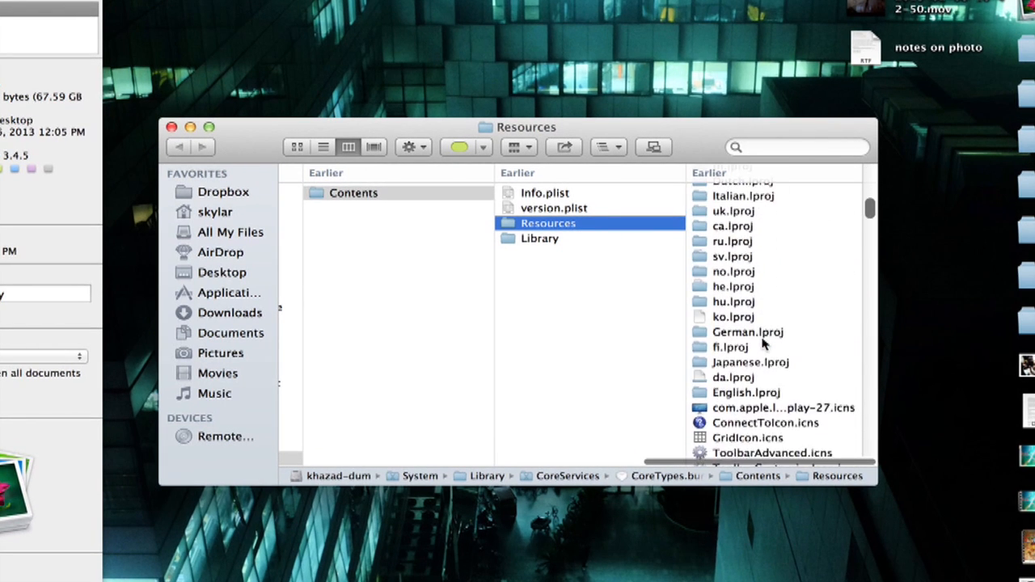
{"action": "scroll", "scroll_direction": "down", "scroll_amount": 3}
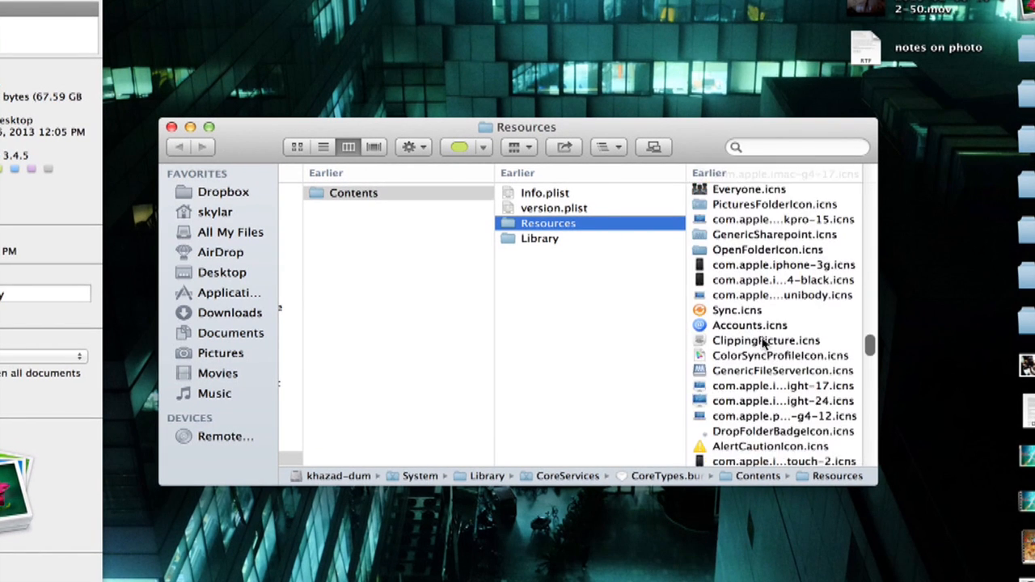
{"action": "scroll", "scroll_direction": "down", "scroll_amount": 3}
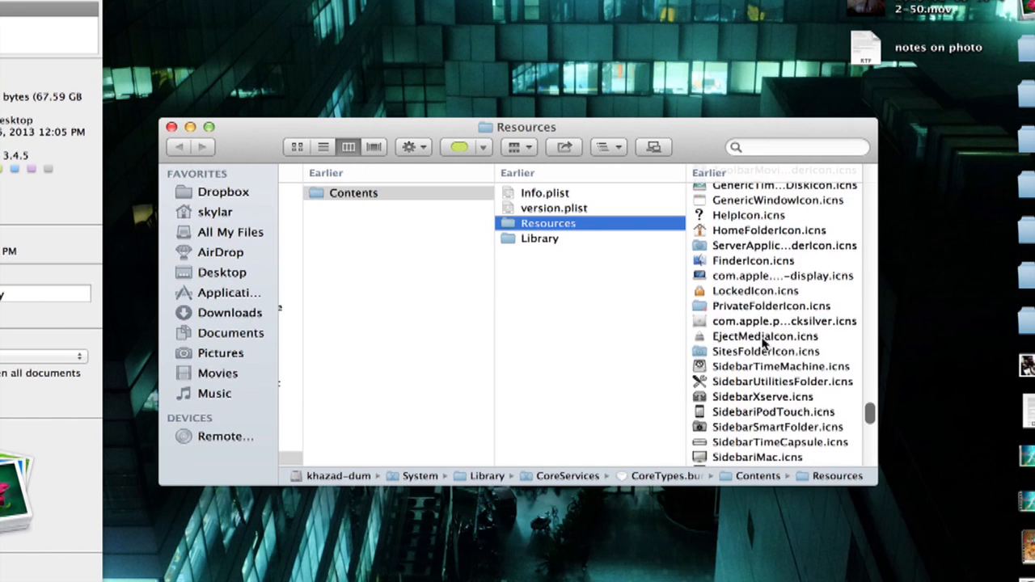
{"action": "scroll", "scroll_direction": "down", "scroll_amount": 3}
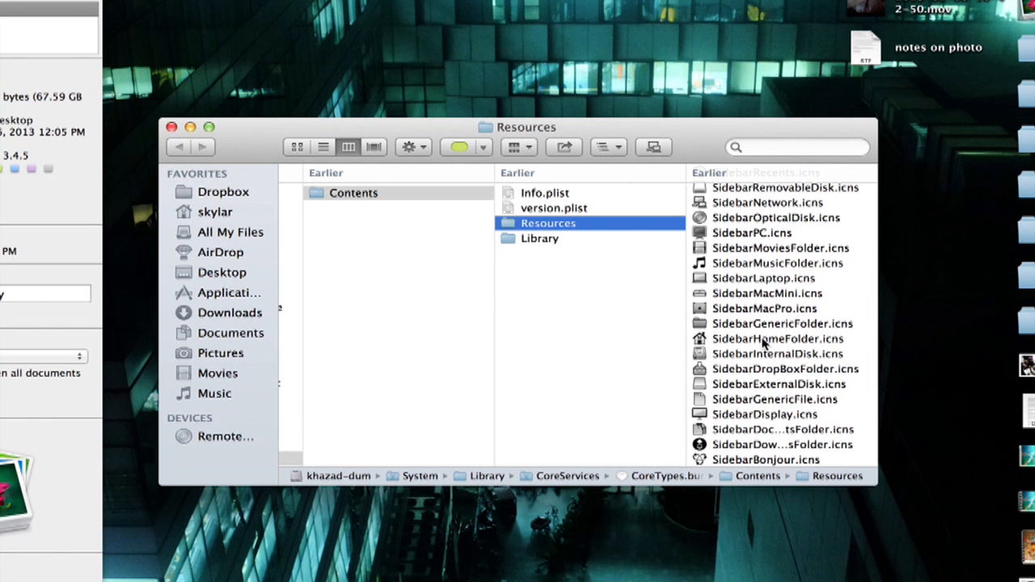
{"action": "scroll", "scroll_direction": "down", "scroll_amount": 3}
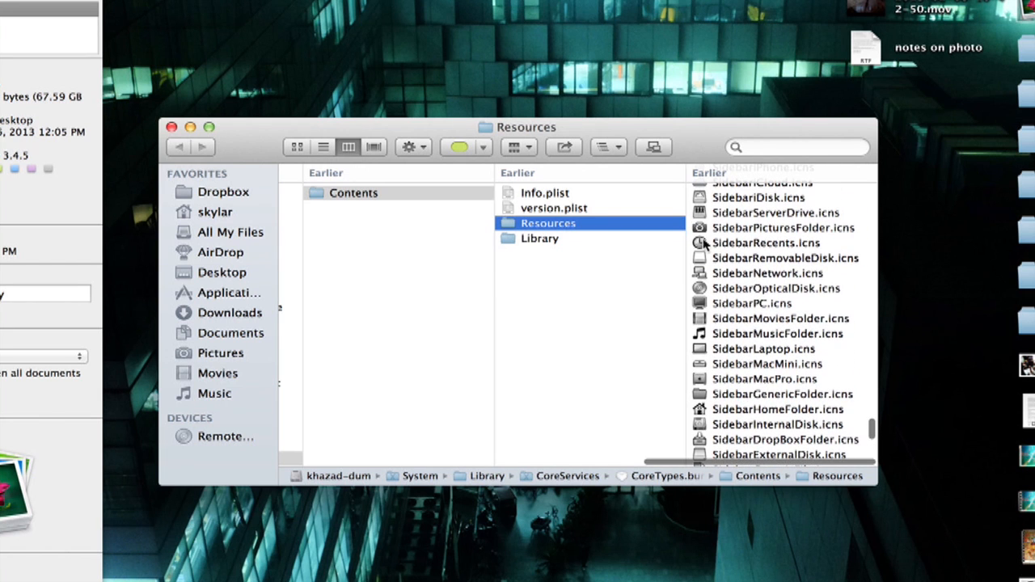
Step: Apply the SidebarPicturesFolder.icns camera icon to Provincetown and close the Resources window
{"action": "left_click", "coordinate": [783, 227]}
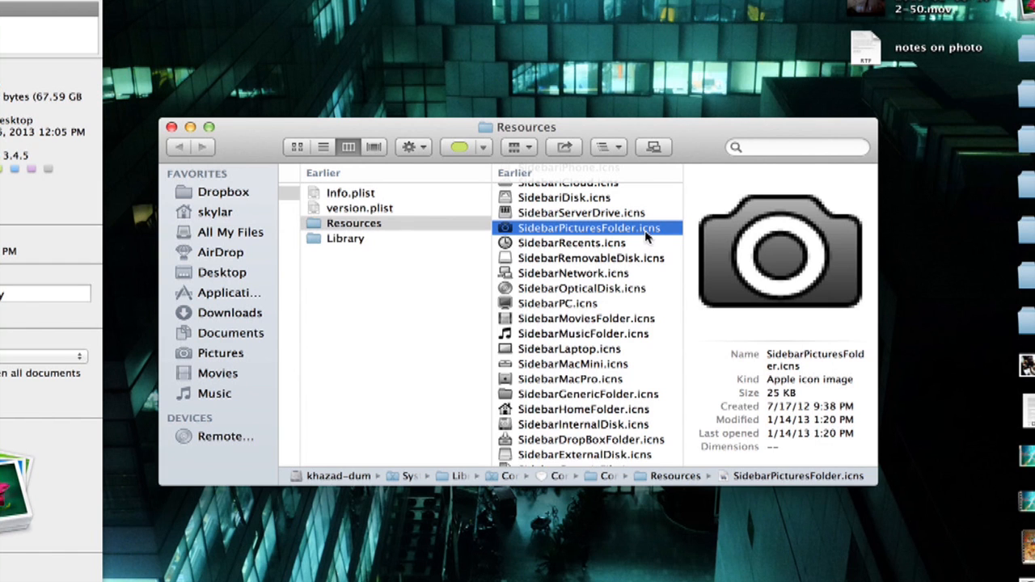
{"action": "mouse_move", "coordinate": [505, 236]}
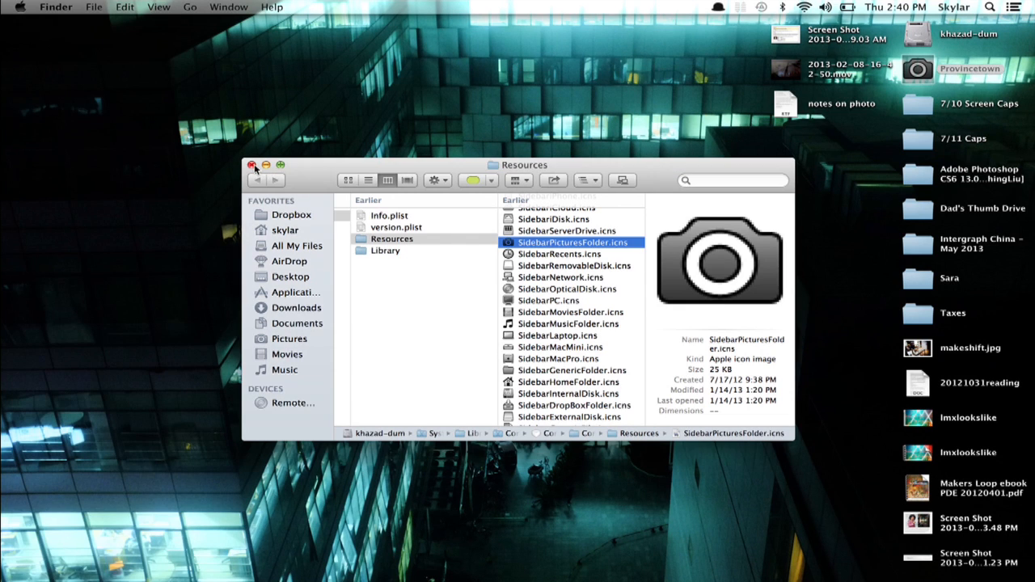
{"action": "left_click", "coordinate": [252, 165]}
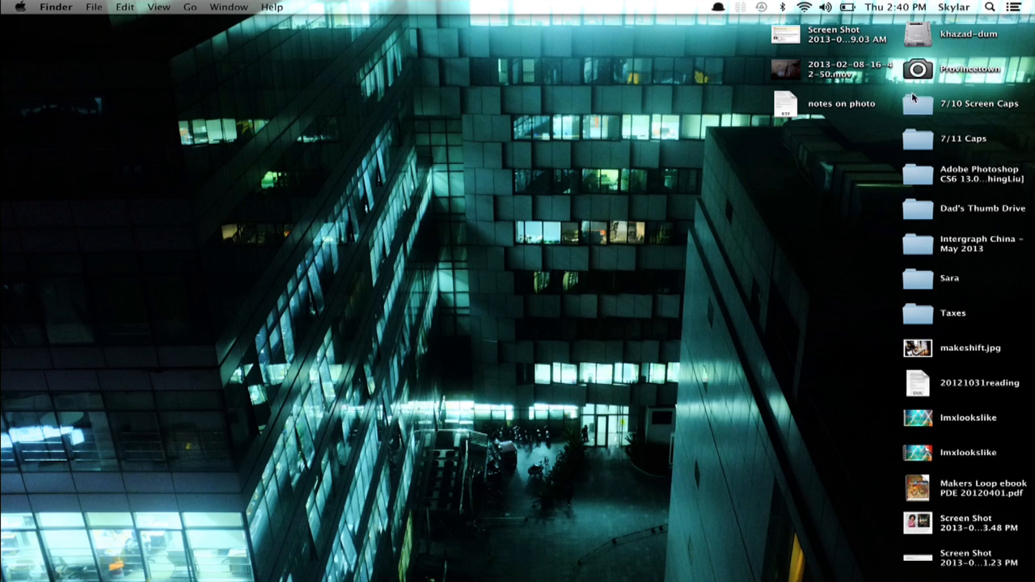